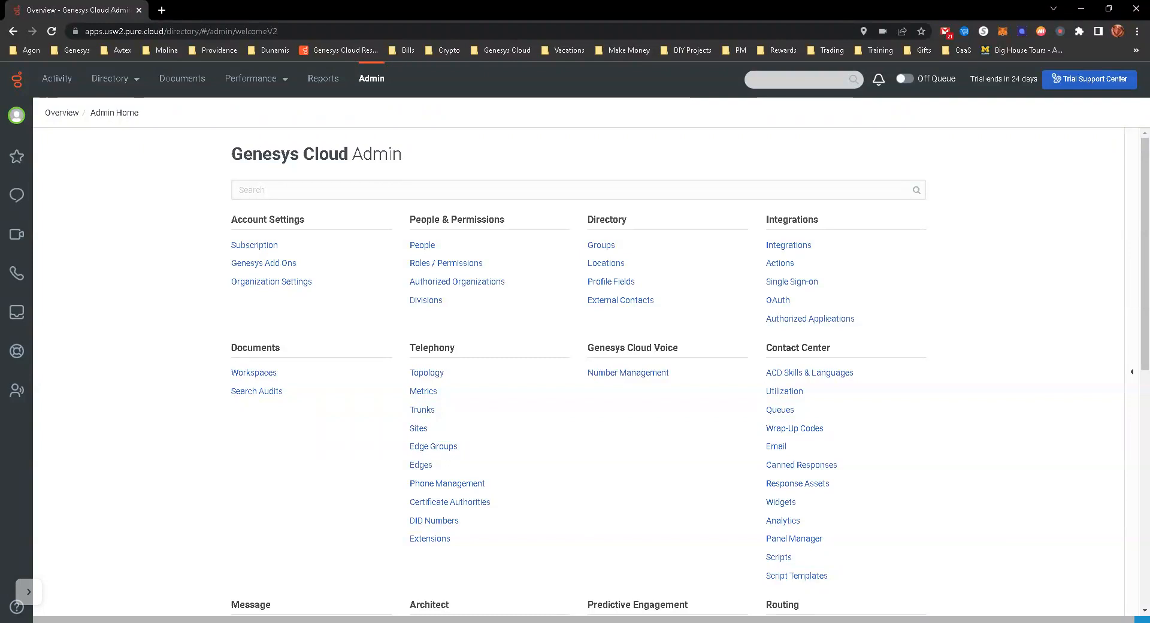
{"action": "mouse_move", "coordinate": [750, 459]}
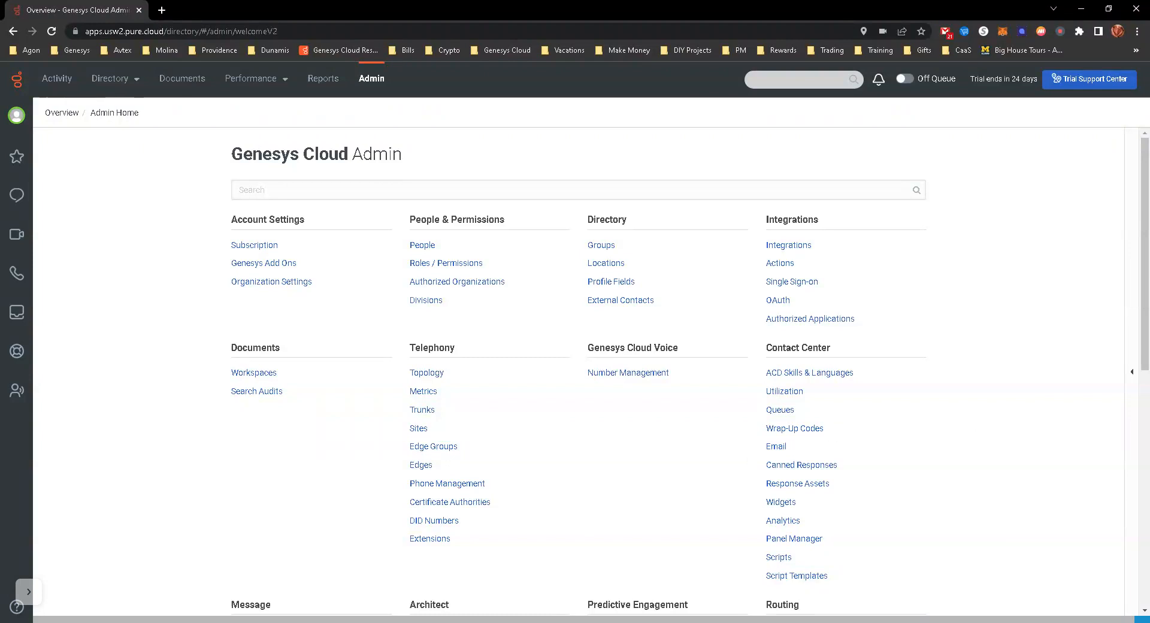
{"action": "mouse_move", "coordinate": [546, 445]}
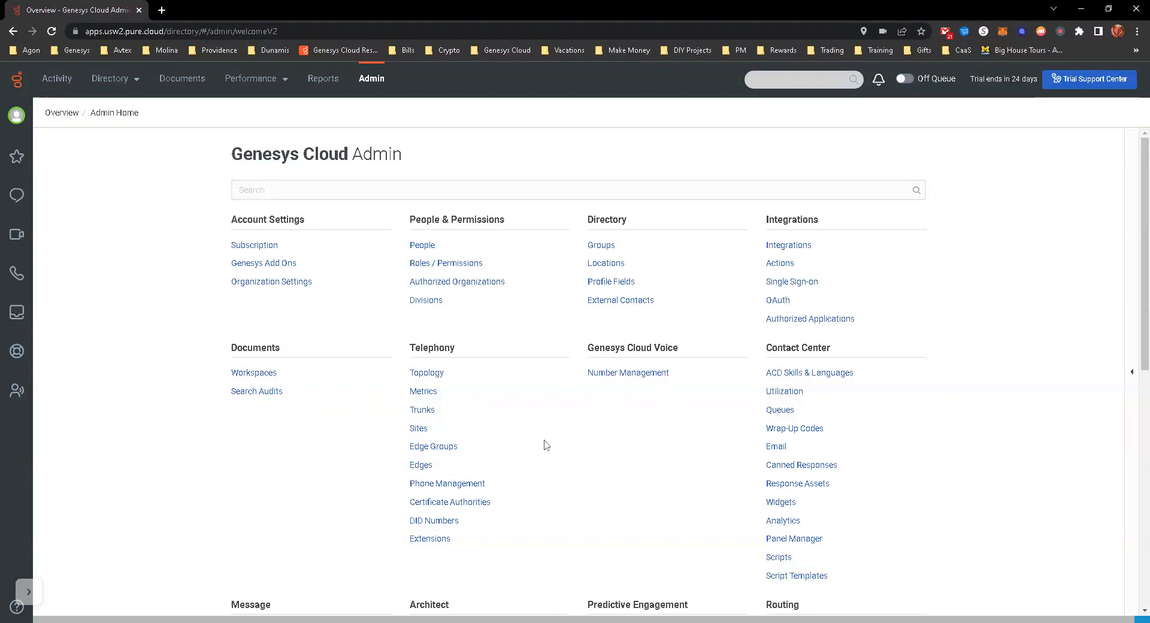
{"action": "mouse_move", "coordinate": [533, 283]}
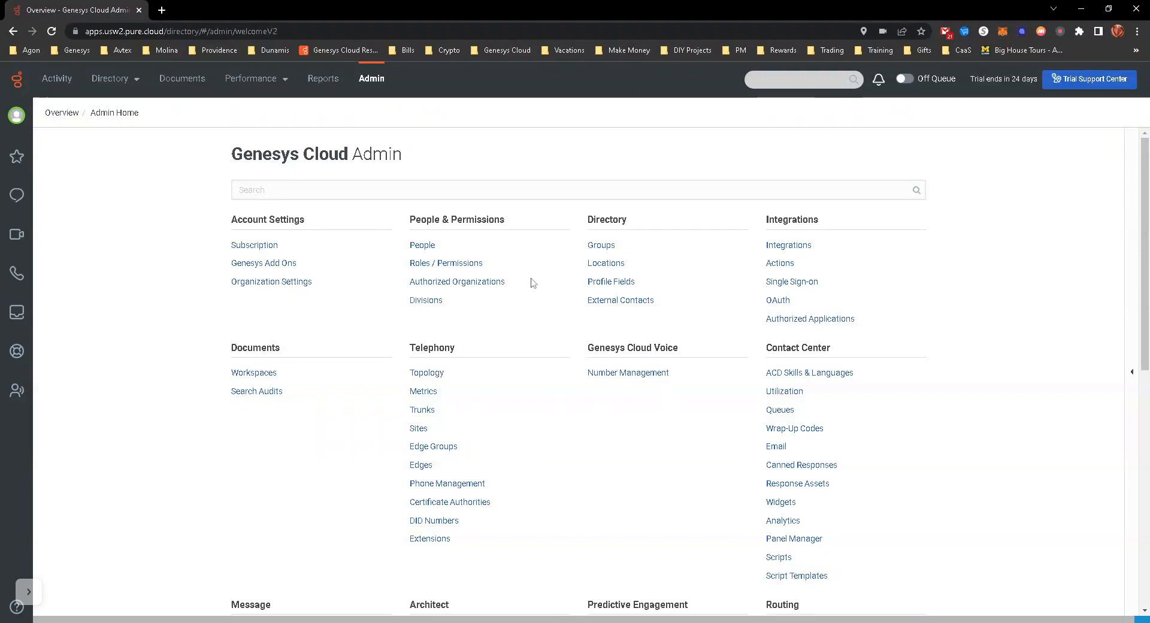
Go to the Directory's Groups page, listing only the Dunamis Staff group.
{"action": "left_click", "coordinate": [575, 191]}
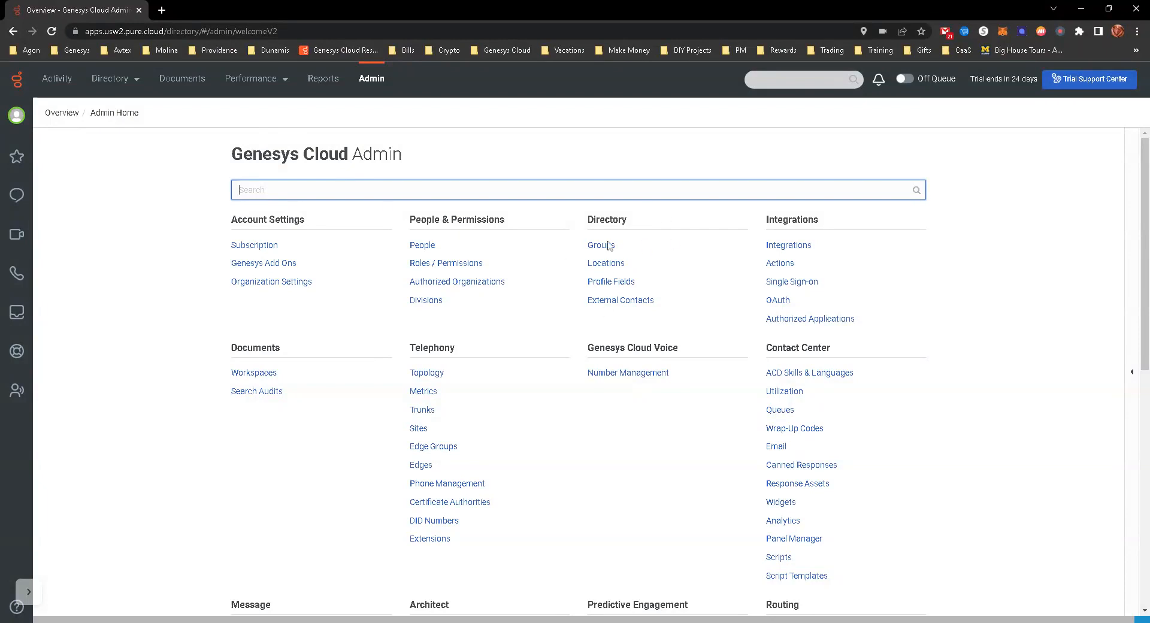
{"action": "left_click", "coordinate": [600, 245]}
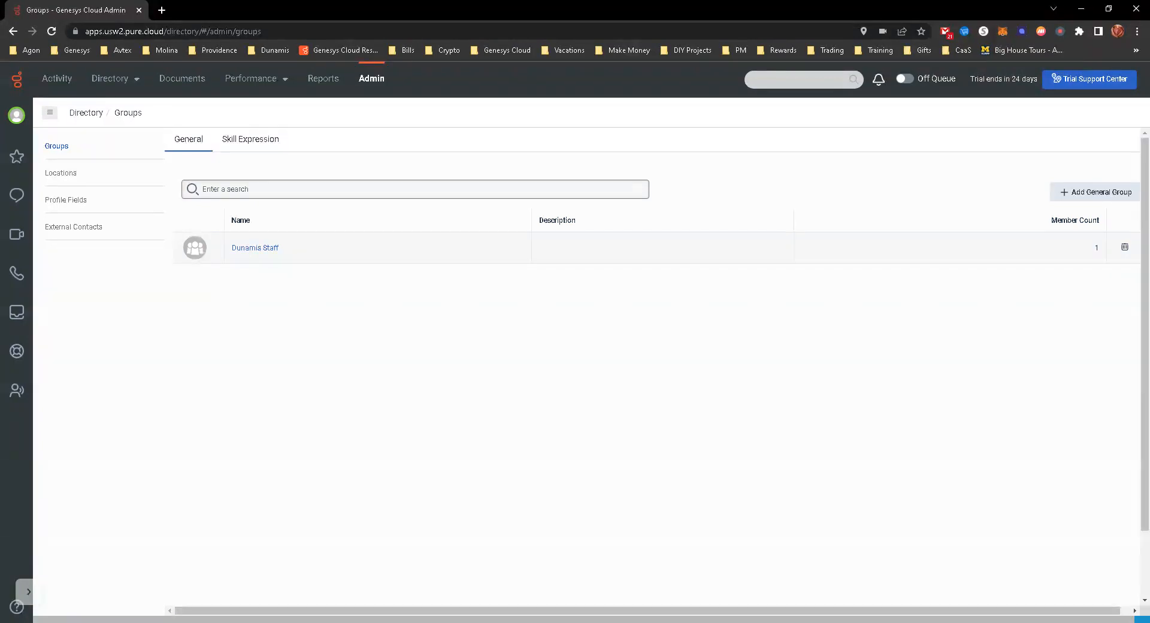
{"action": "mouse_move", "coordinate": [1112, 195]}
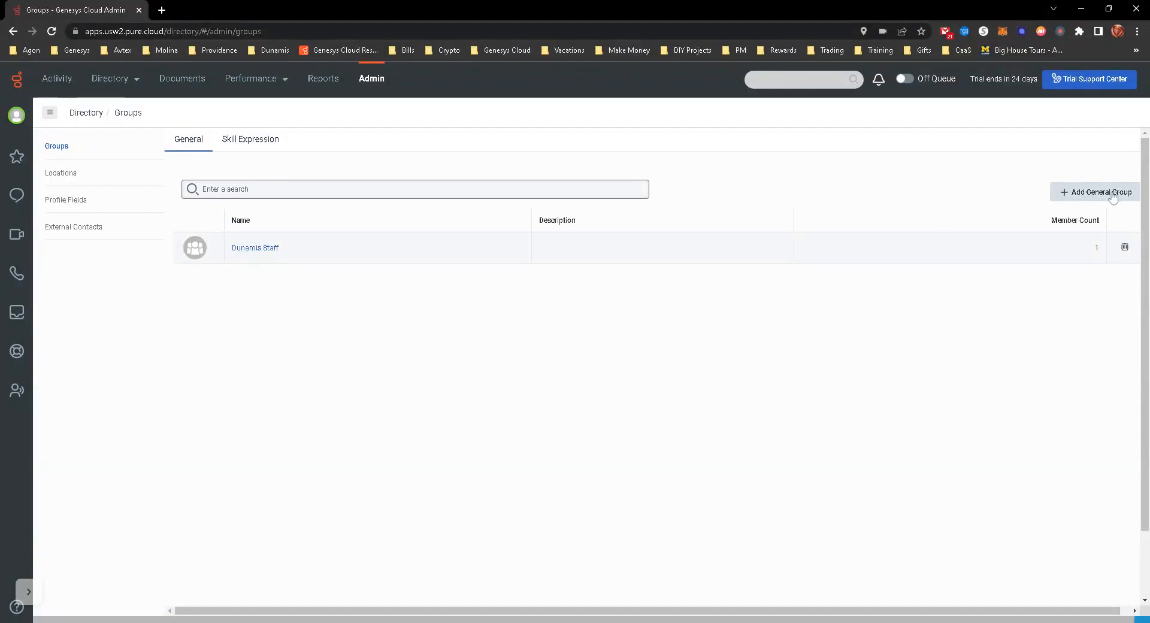
Add a general group named 'Dunamis Test', Type Official, Visibility Members Only, and save it.
{"action": "left_click", "coordinate": [1101, 192]}
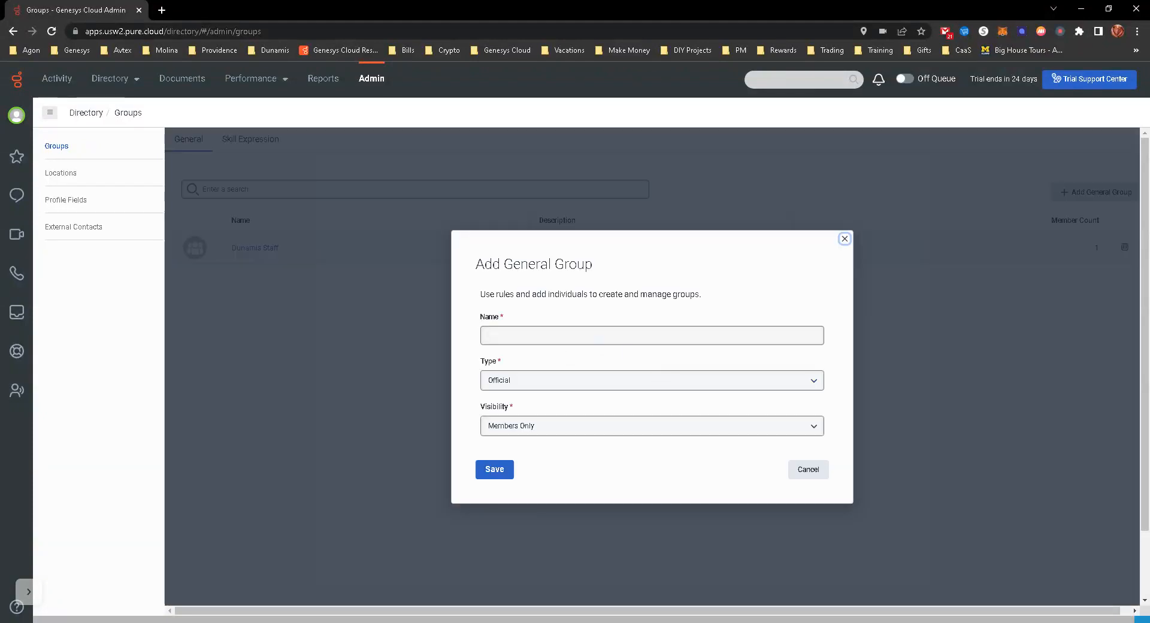
{"action": "type", "text": "Dunamis Test"}
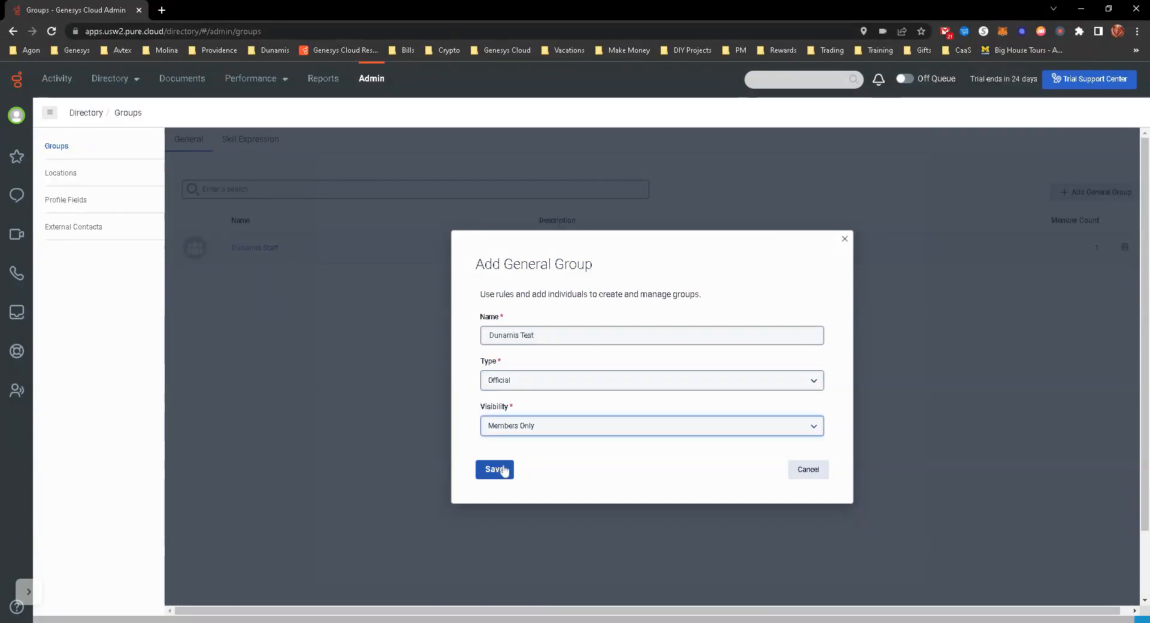
{"action": "left_click", "coordinate": [494, 469]}
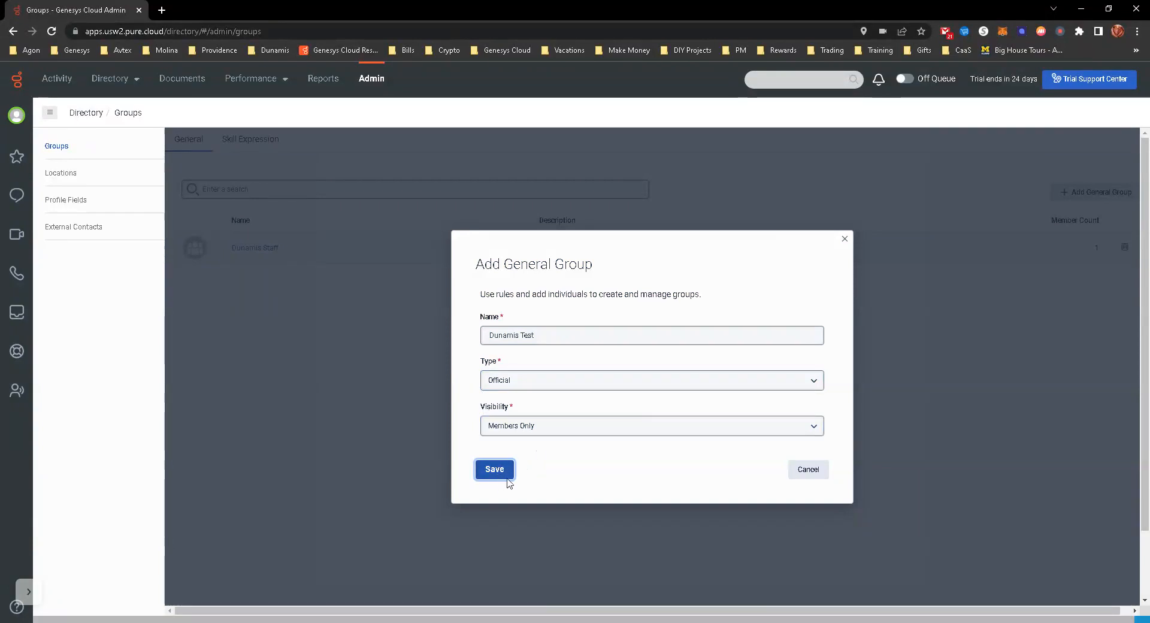
{"action": "left_click", "coordinate": [494, 469]}
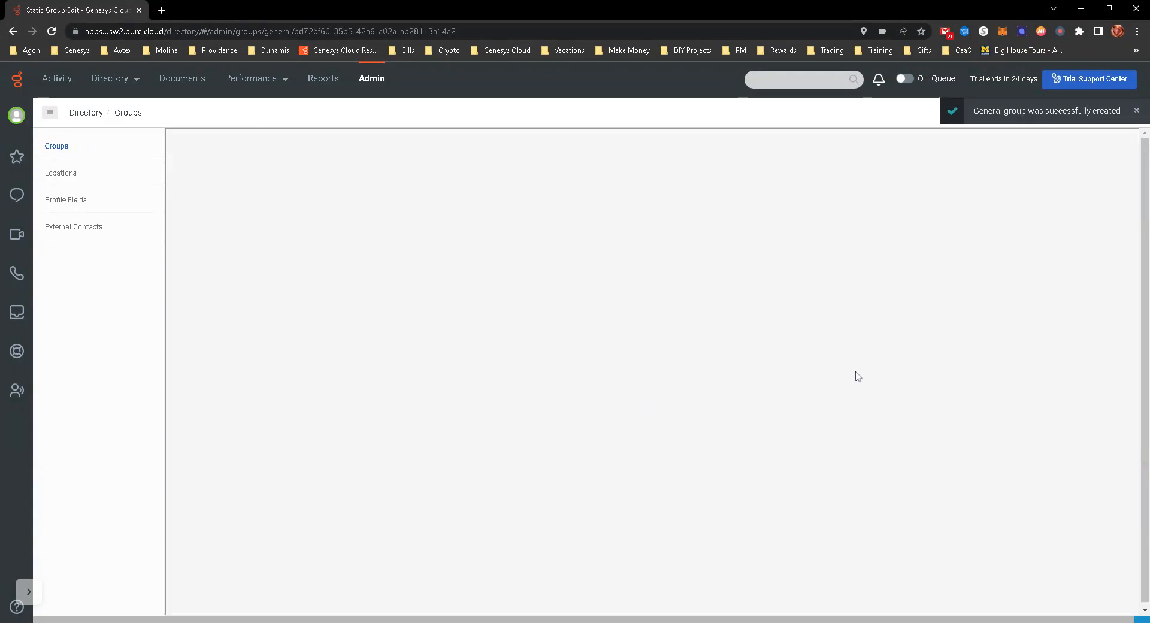
{"action": "mouse_move", "coordinate": [369, 312]}
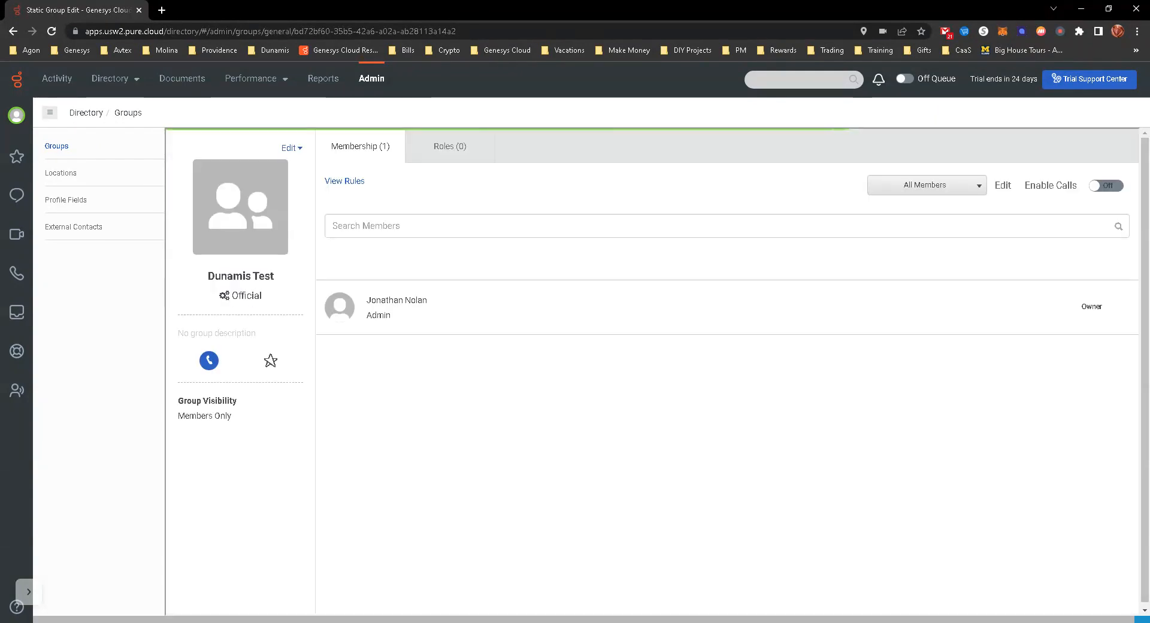
{"action": "mouse_move", "coordinate": [864, 276]}
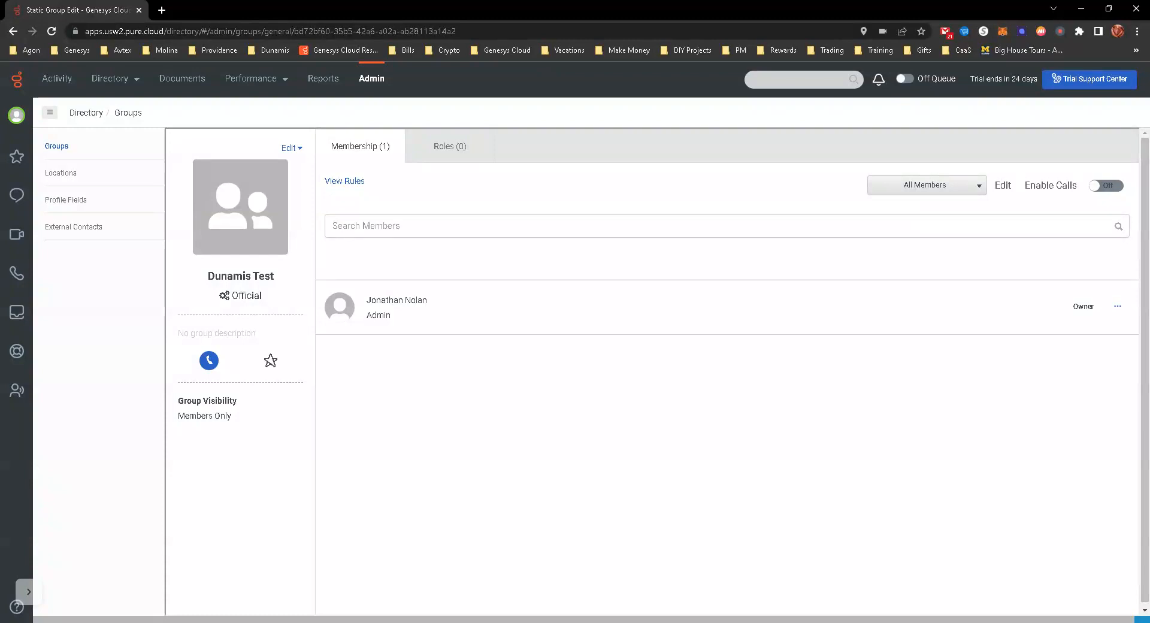
{"action": "mouse_move", "coordinate": [520, 259]}
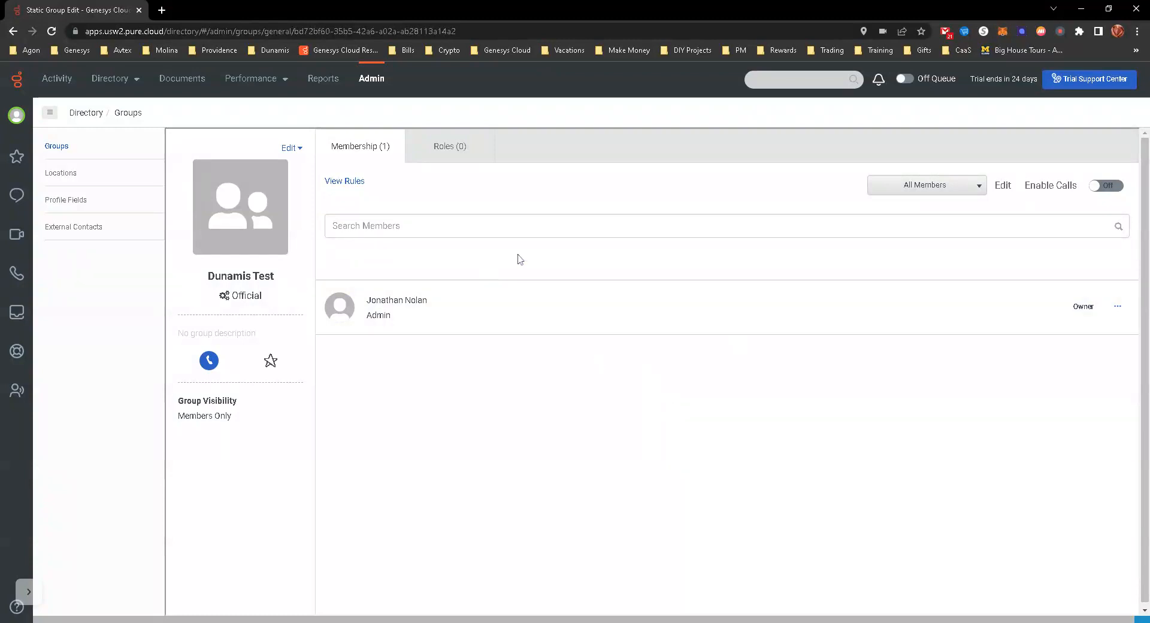
{"action": "mouse_move", "coordinate": [432, 370]}
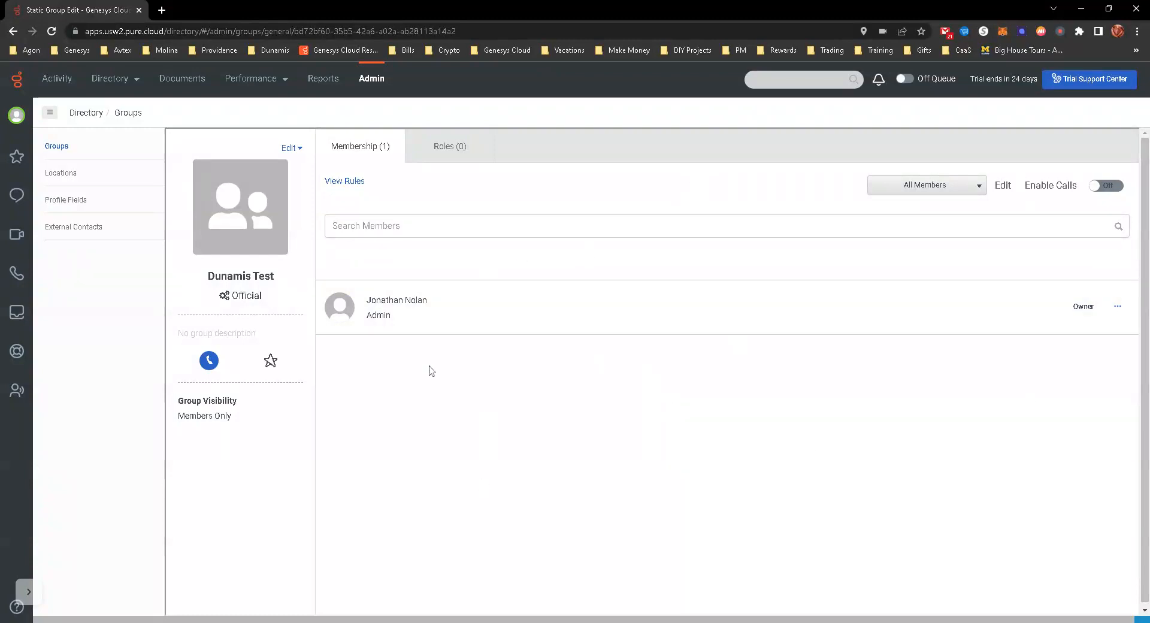
{"action": "mouse_move", "coordinate": [1132, 184]}
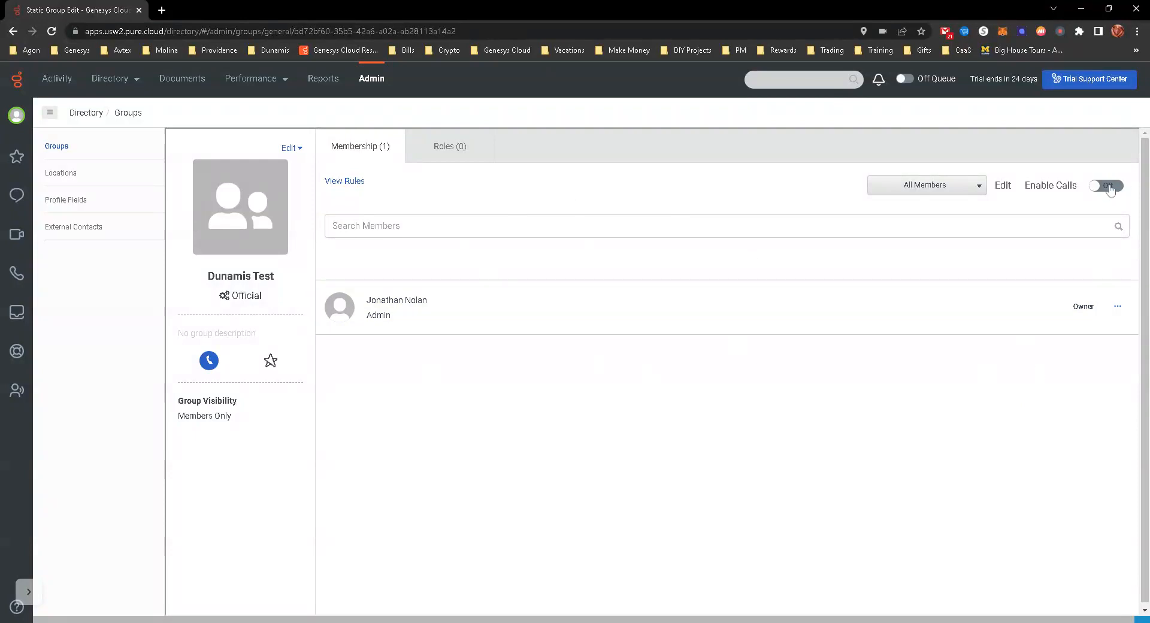
Switch Enable Calls to On for the Dunamis Test group.
{"action": "left_click", "coordinate": [1106, 186]}
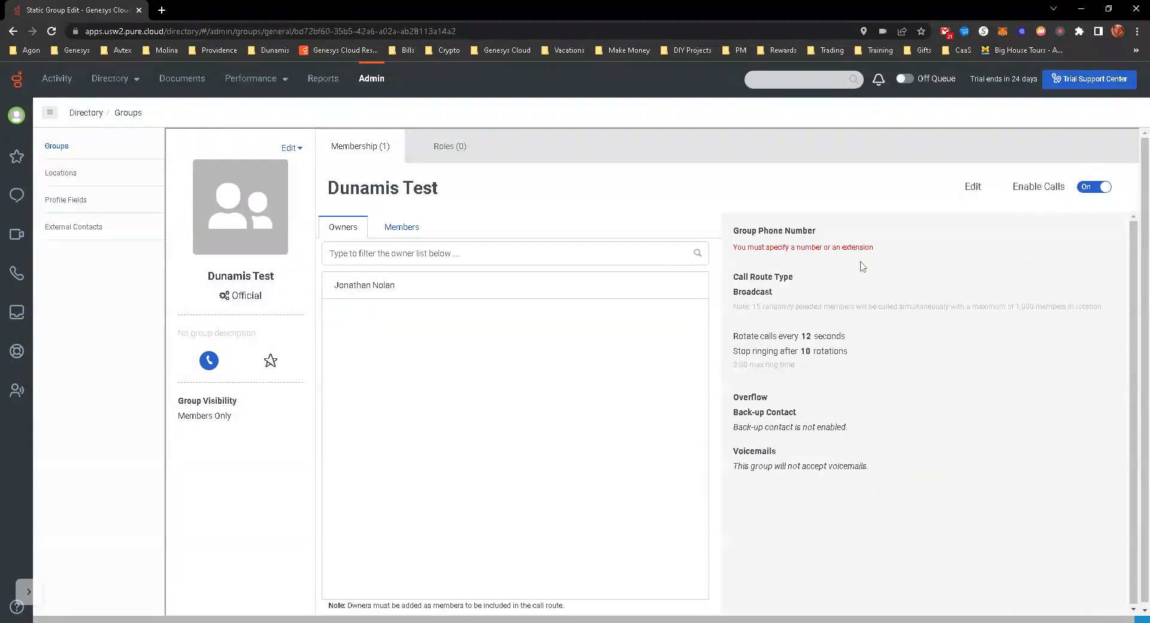
{"action": "mouse_move", "coordinate": [1016, 210]}
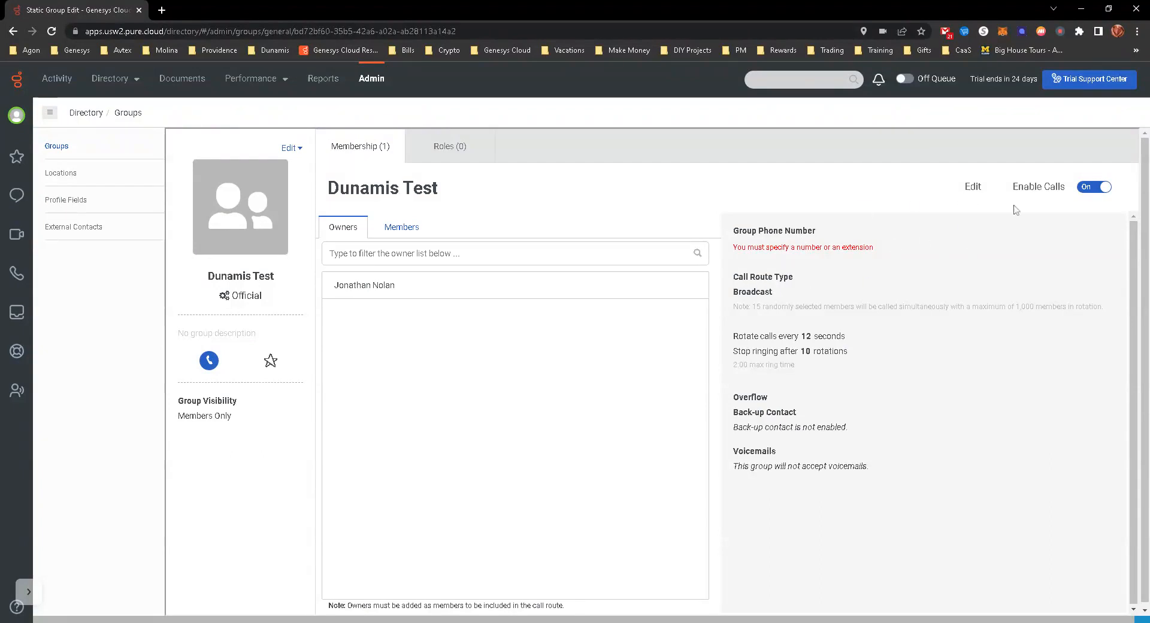
Edit the group's call settings and enter extension 1000 as the group phone number.
{"action": "left_click", "coordinate": [972, 186]}
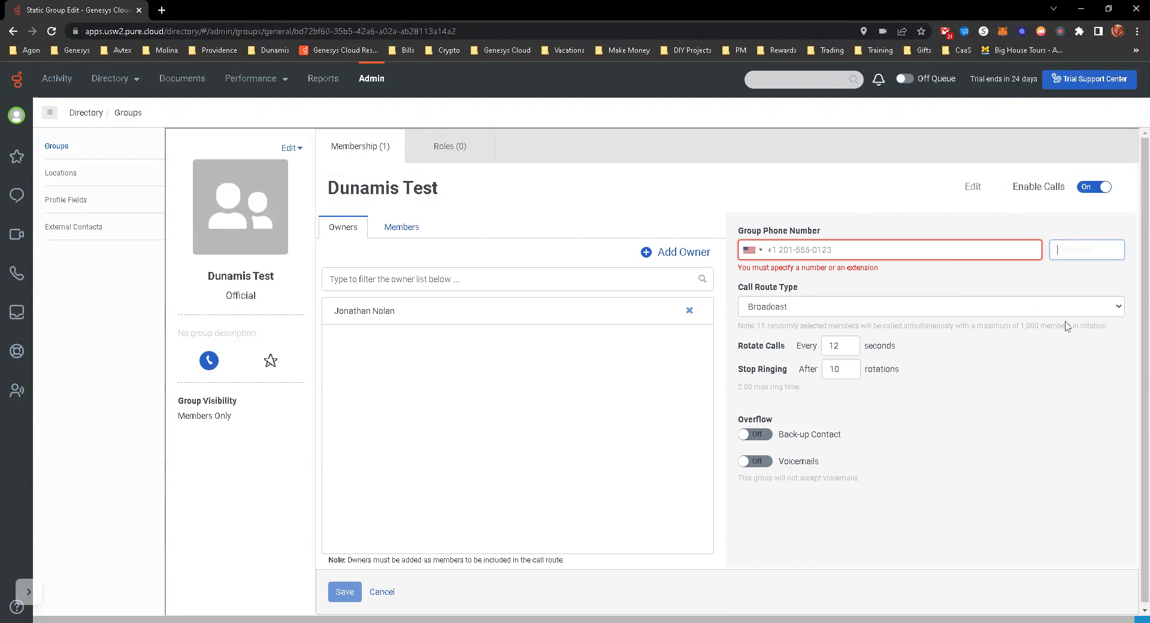
{"action": "type", "text": "1000"}
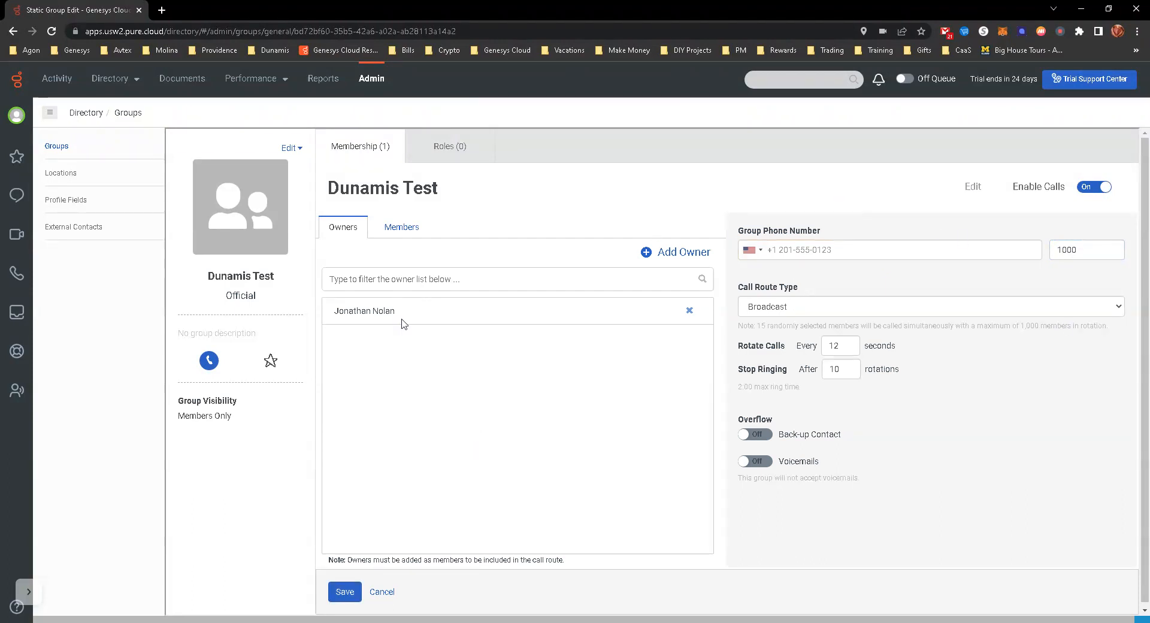
{"action": "mouse_move", "coordinate": [454, 337]}
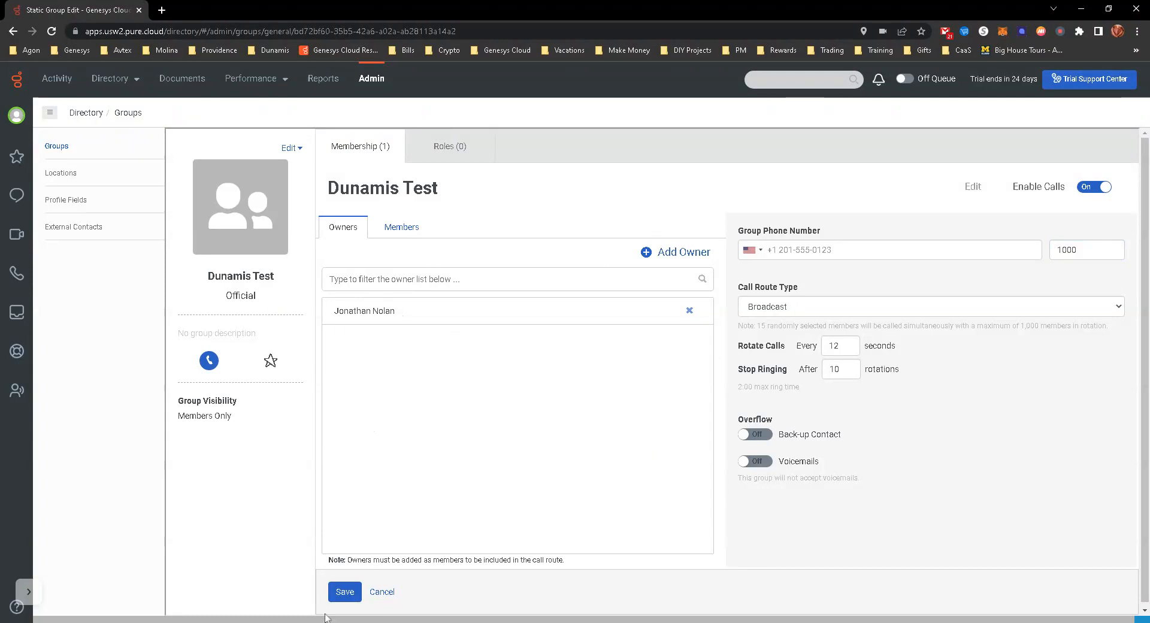
{"action": "left_click", "coordinate": [402, 227]}
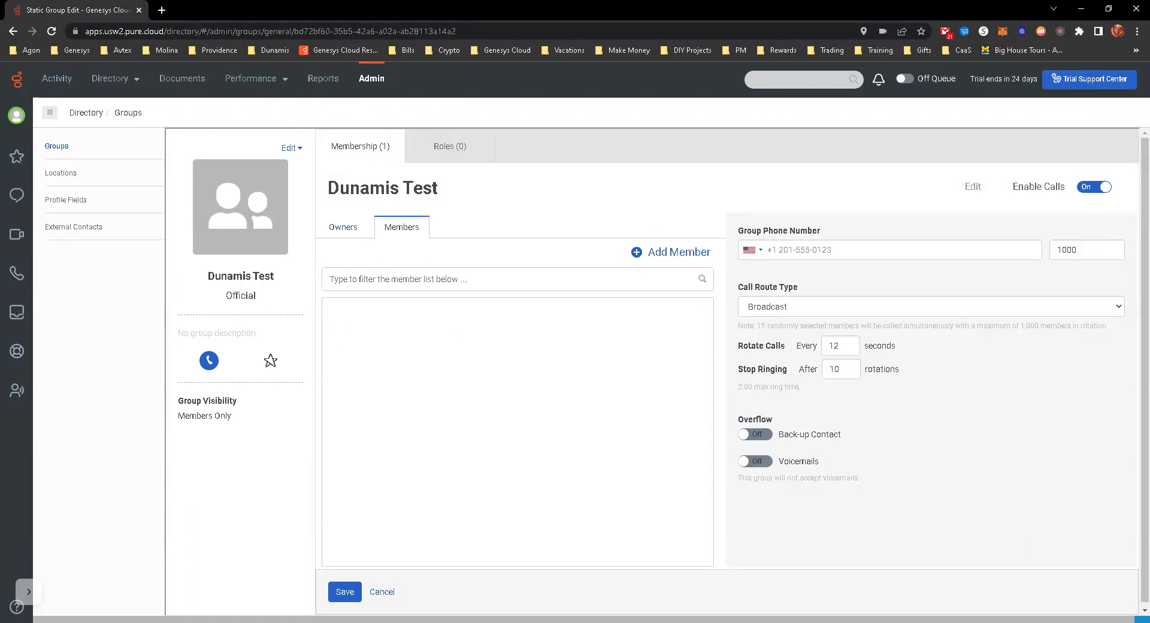
Add the owner 'jonathan' as a Dunamis Test member, then move to its roles list.
{"action": "type", "text": "jonathan"}
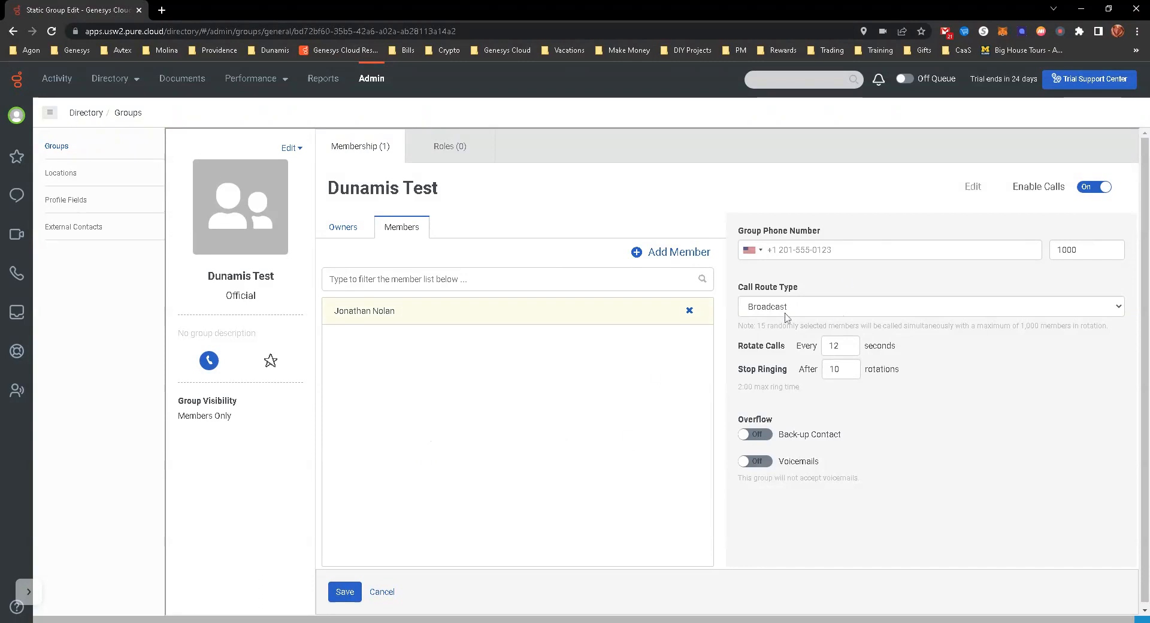
{"action": "mouse_move", "coordinate": [784, 310]}
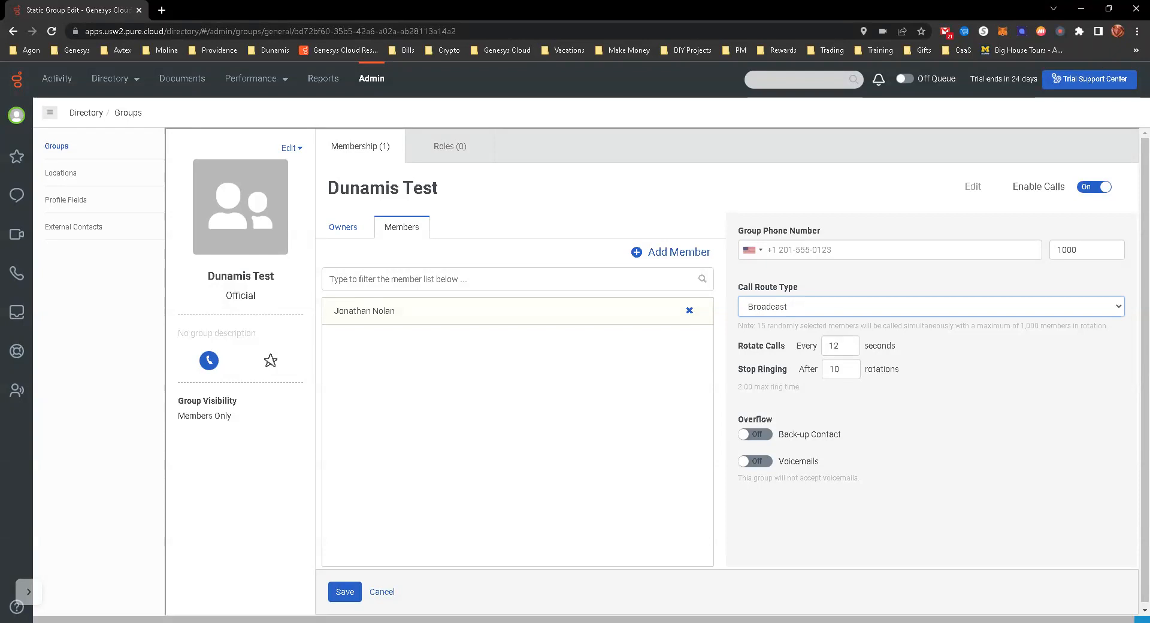
{"action": "mouse_move", "coordinate": [883, 364]}
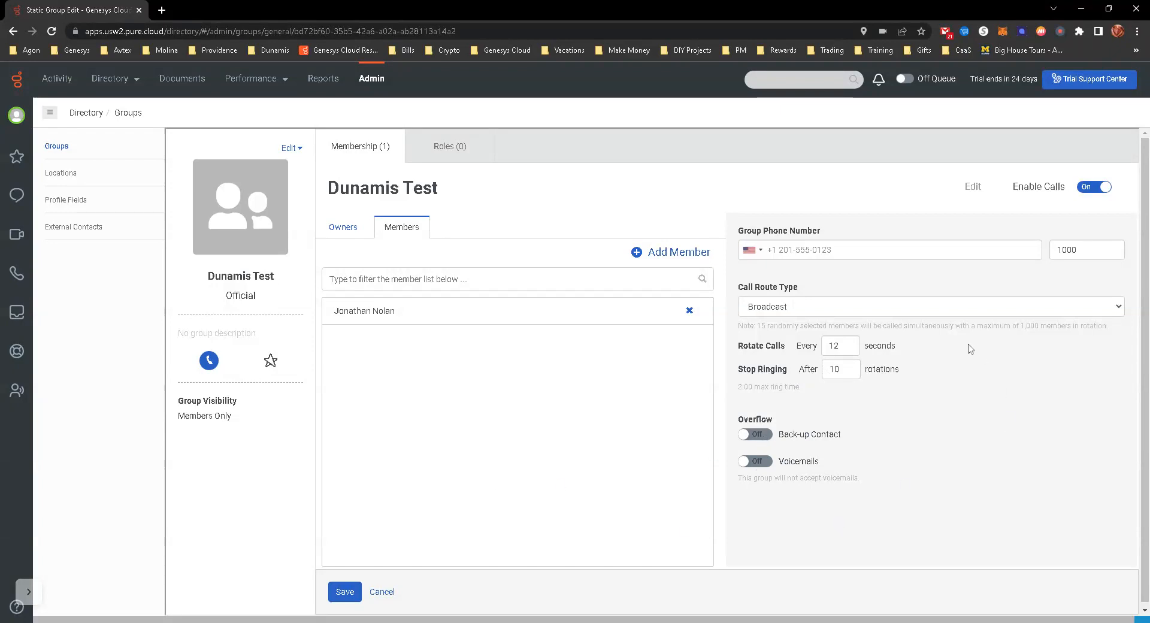
{"action": "left_click", "coordinate": [449, 146]}
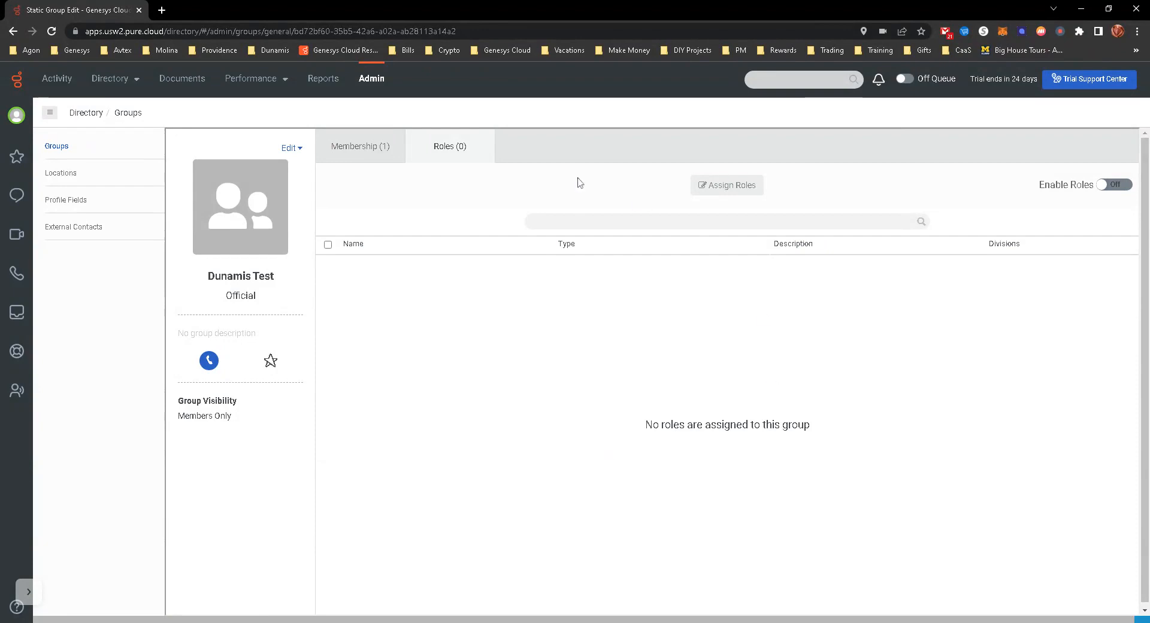
{"action": "mouse_move", "coordinate": [607, 416]}
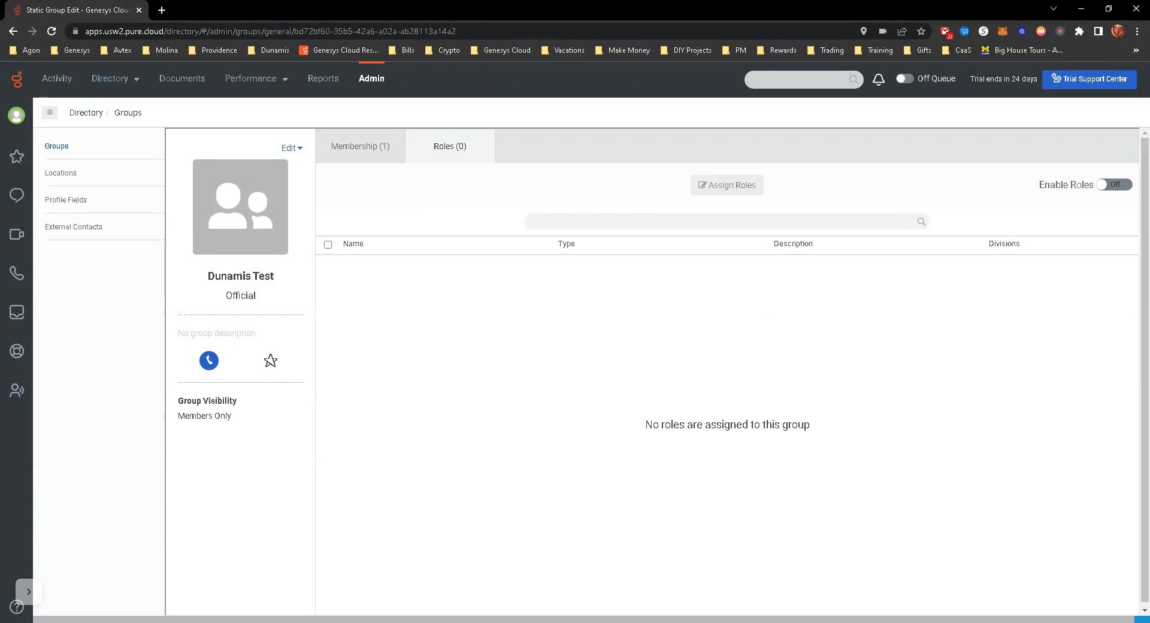
{"action": "mouse_move", "coordinate": [363, 152]}
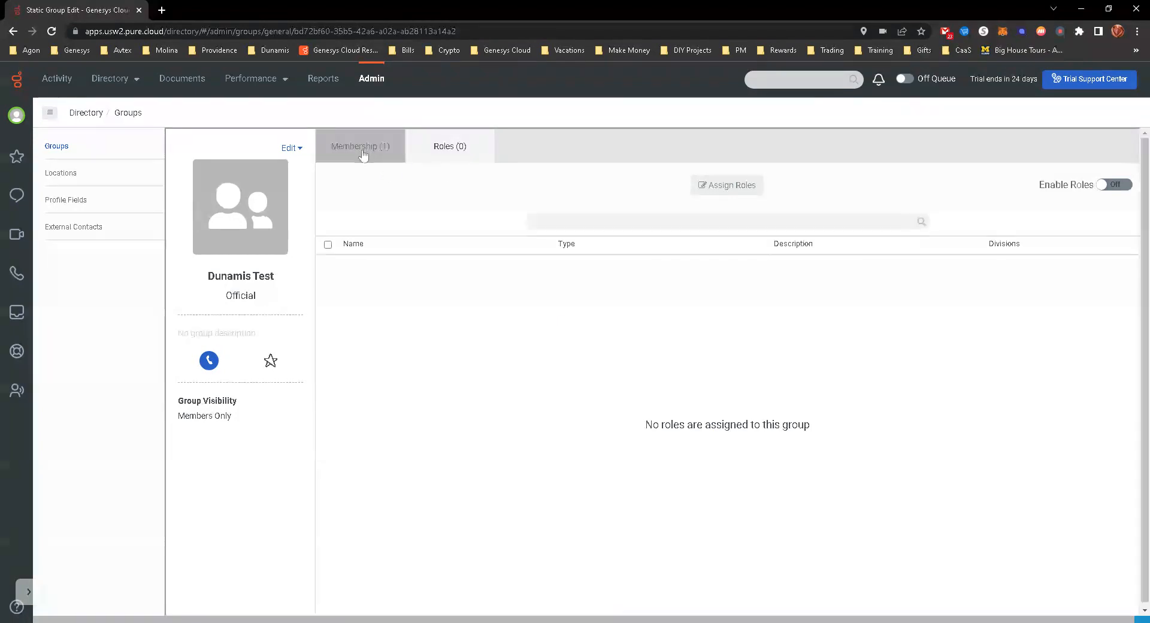
Re-enter extension 1000 under Membership and save the group's call settings.
{"action": "left_click", "coordinate": [359, 146]}
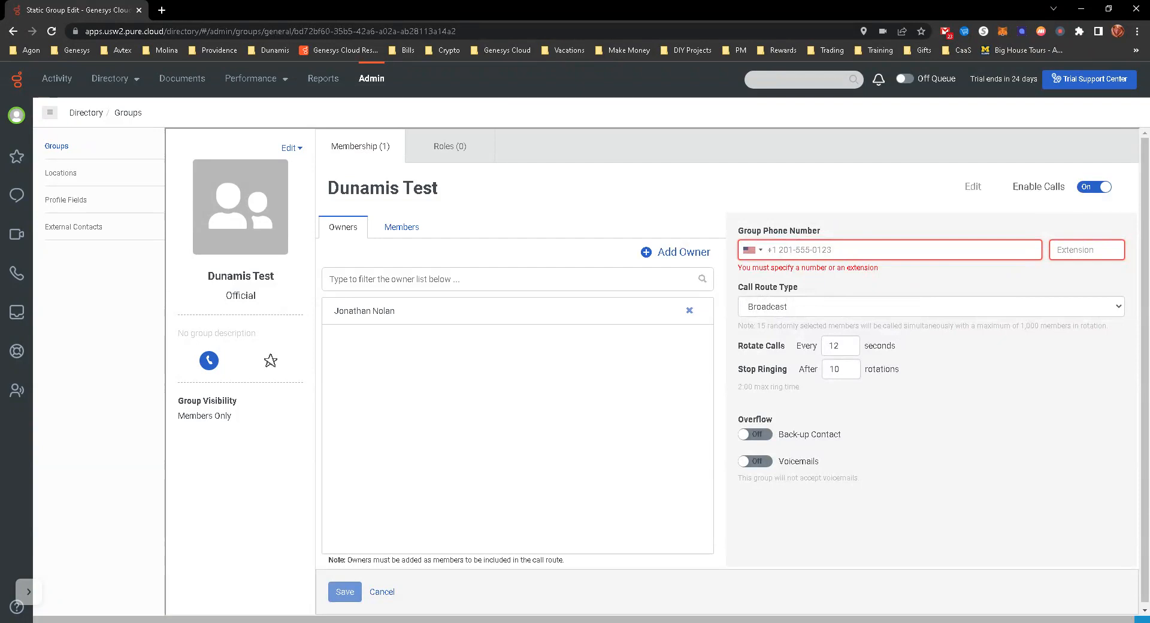
{"action": "type", "text": "1000"}
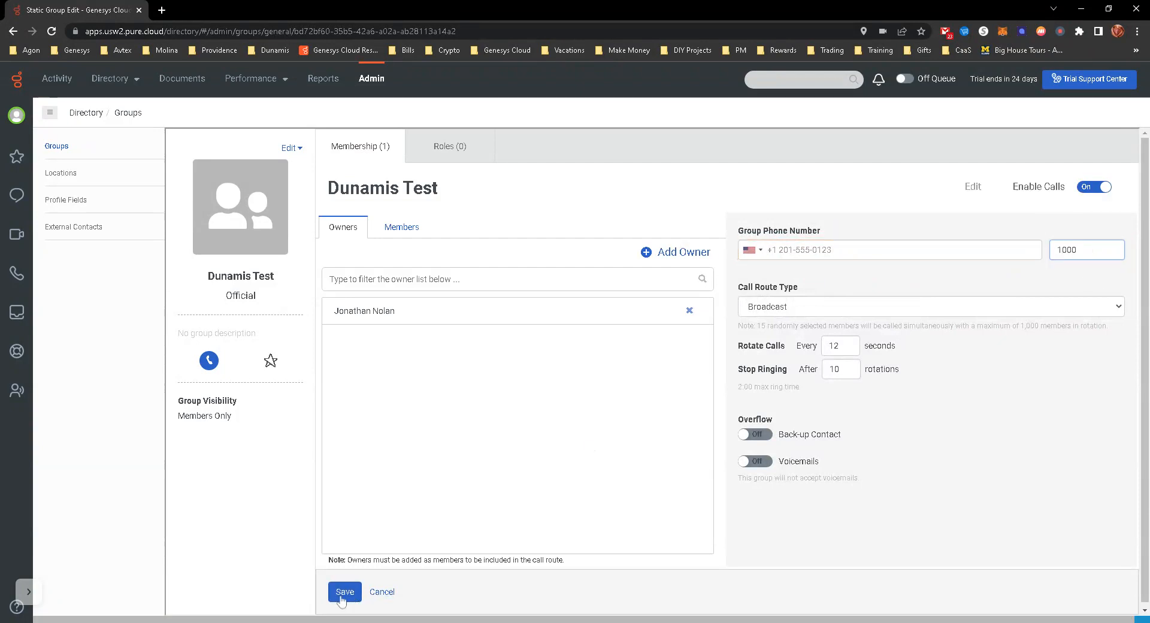
{"action": "left_click", "coordinate": [345, 592]}
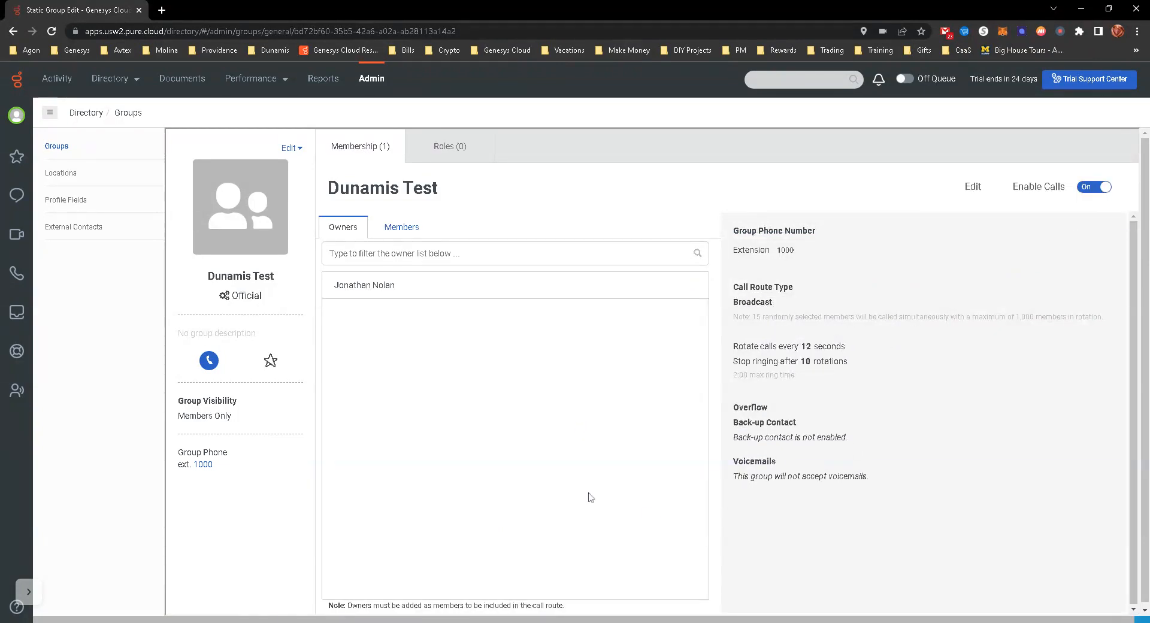
{"action": "mouse_move", "coordinate": [415, 417]}
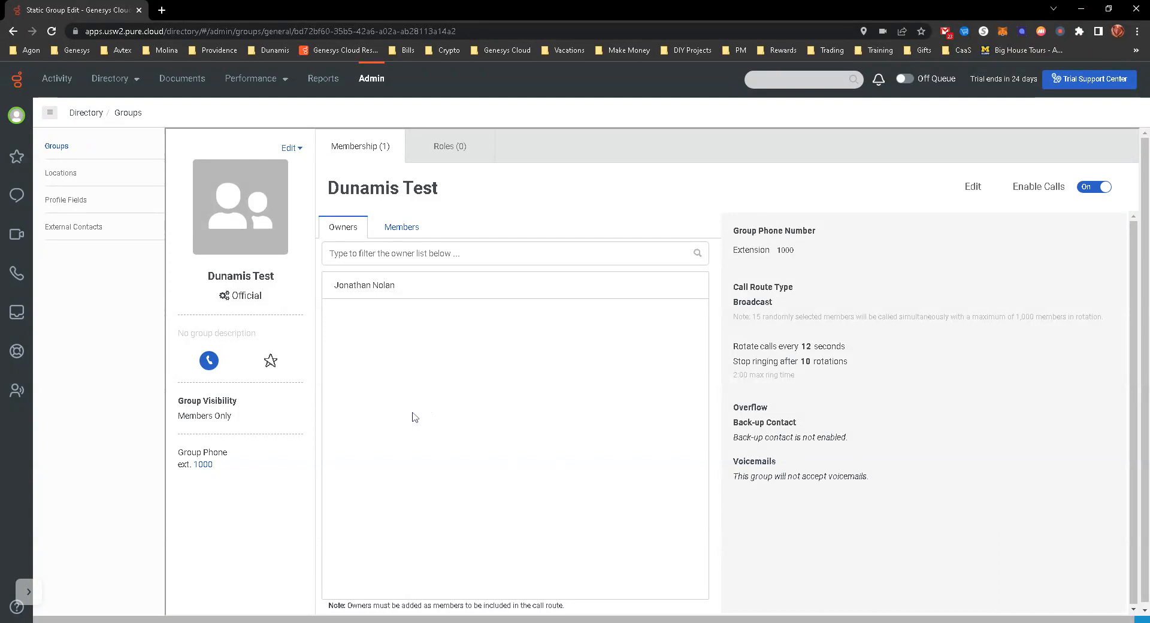
{"action": "mouse_move", "coordinate": [589, 287]}
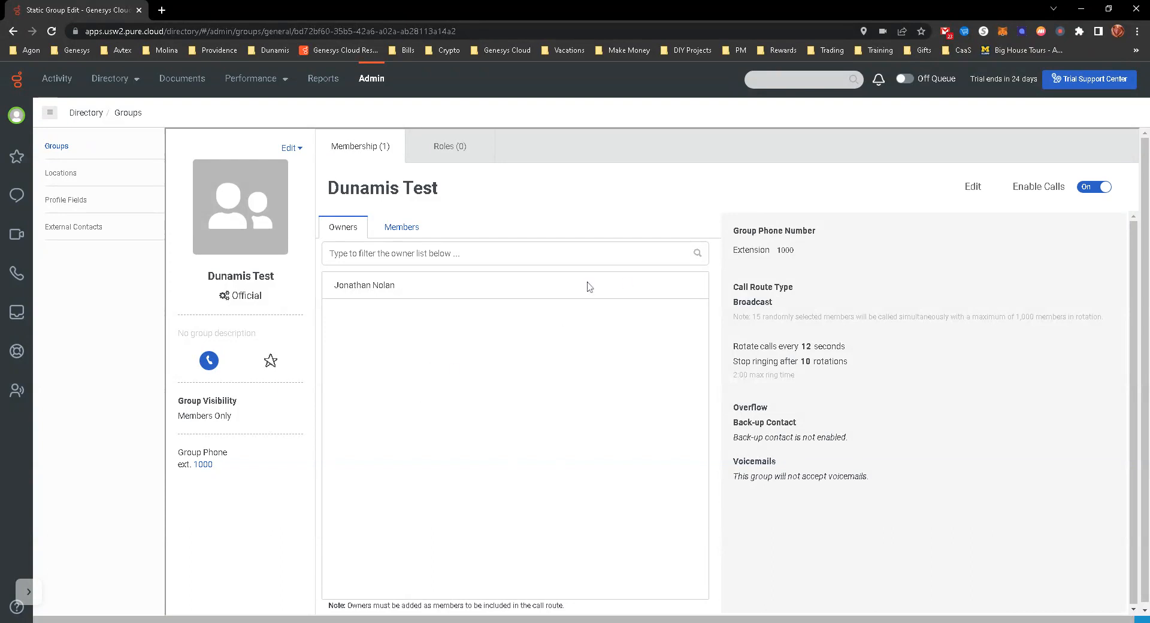